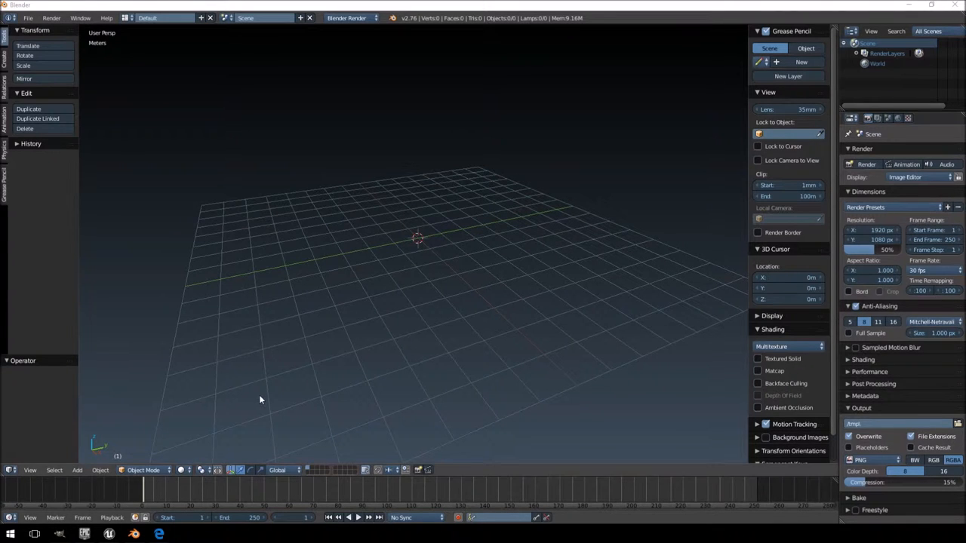
Step: Switch to Edge and show the Cryonetic site's Game Assets page, which has no assets yet
{"action": "left_click", "coordinate": [158, 535]}
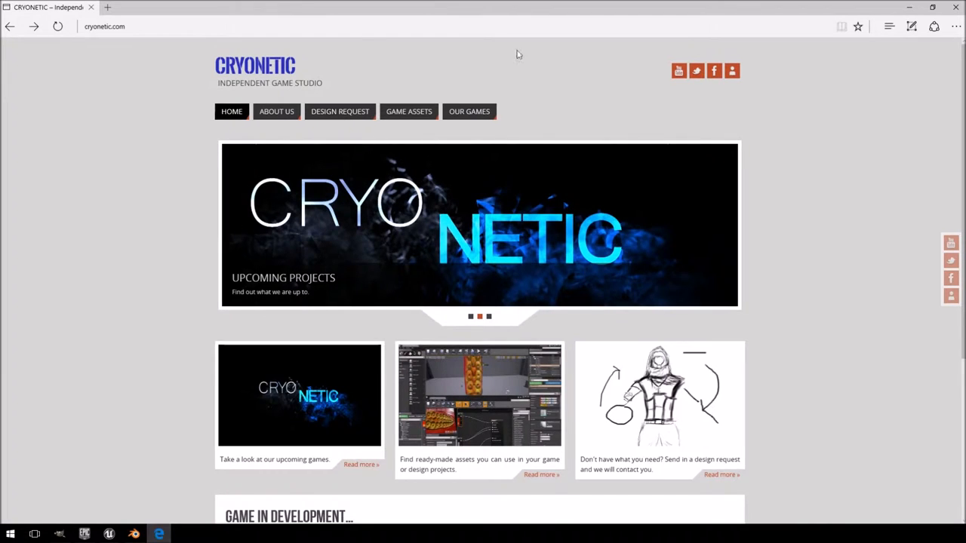
{"action": "mouse_move", "coordinate": [407, 112]}
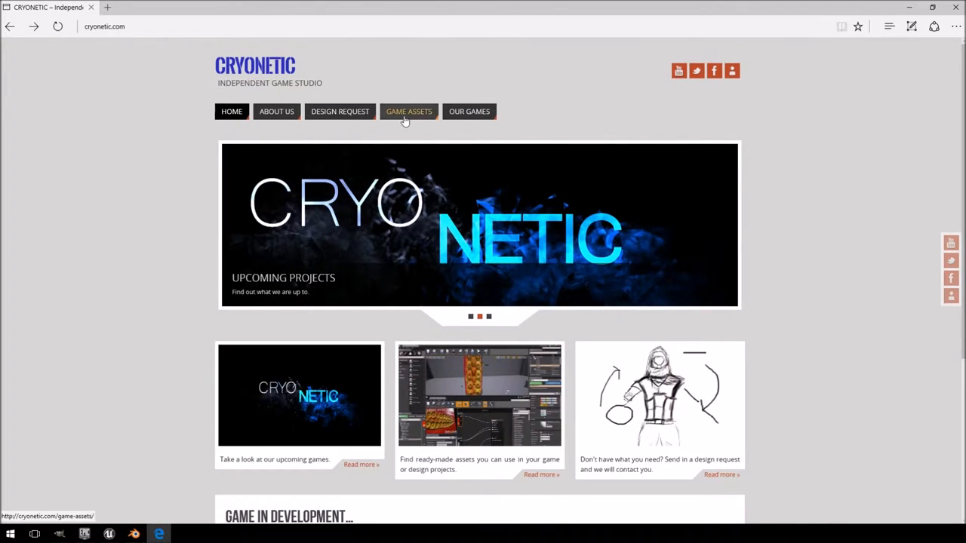
{"action": "left_click", "coordinate": [409, 111]}
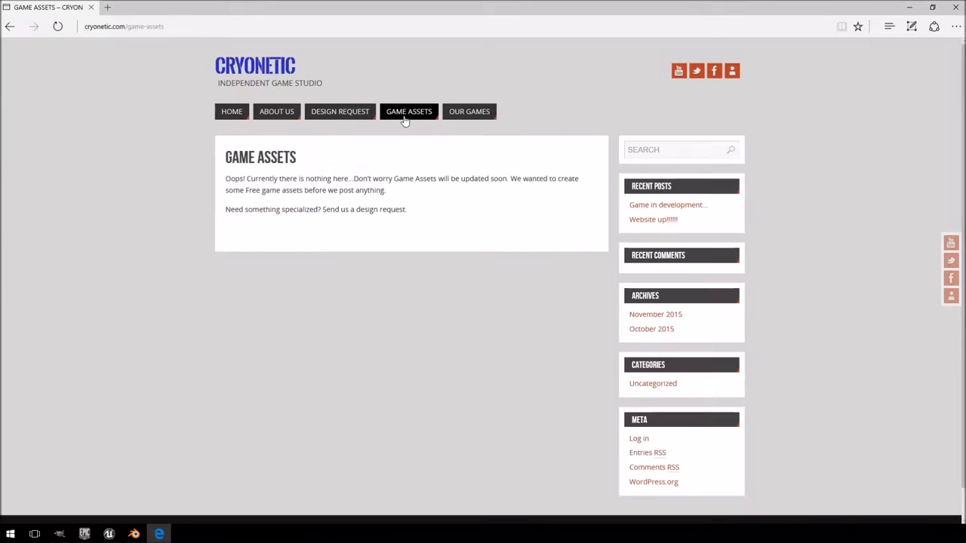
{"action": "mouse_move", "coordinate": [423, 221]}
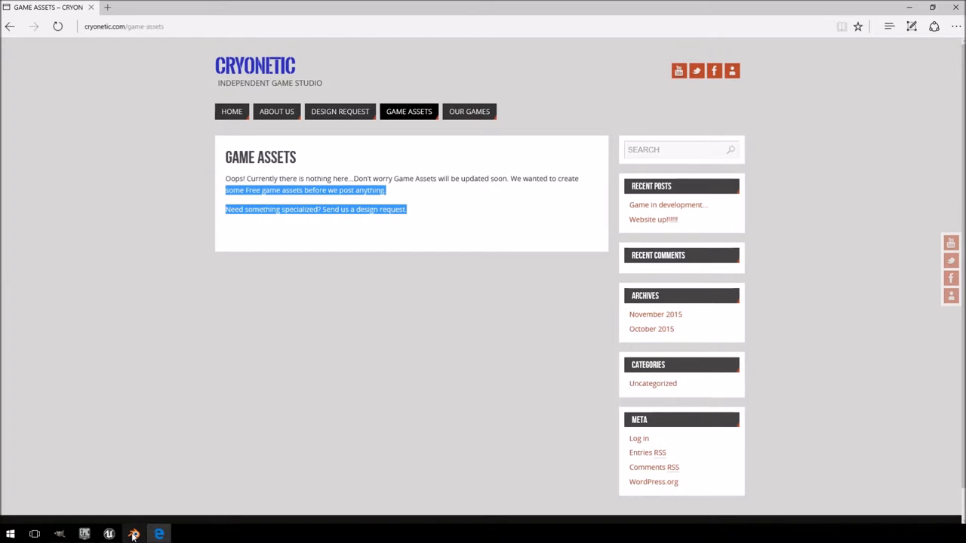
Step: Back in Blender, load the textured wooden crate .blend from the recent files list
{"action": "left_click", "coordinate": [133, 535]}
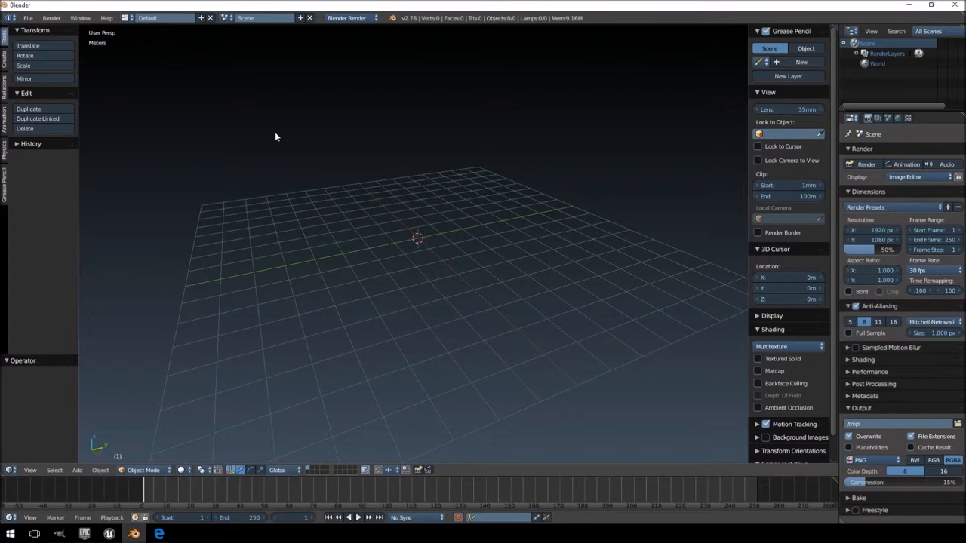
{"action": "left_click", "coordinate": [27, 19]}
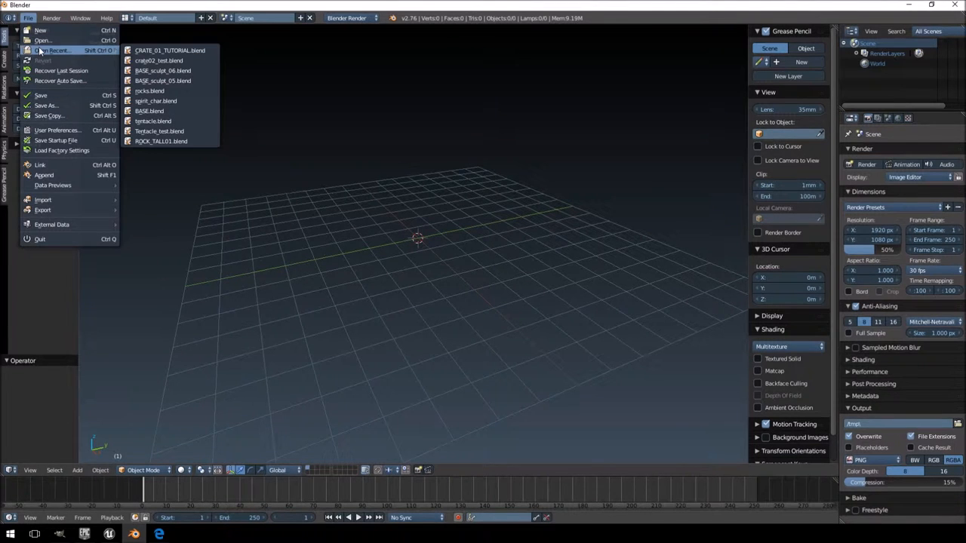
{"action": "left_click", "coordinate": [169, 50]}
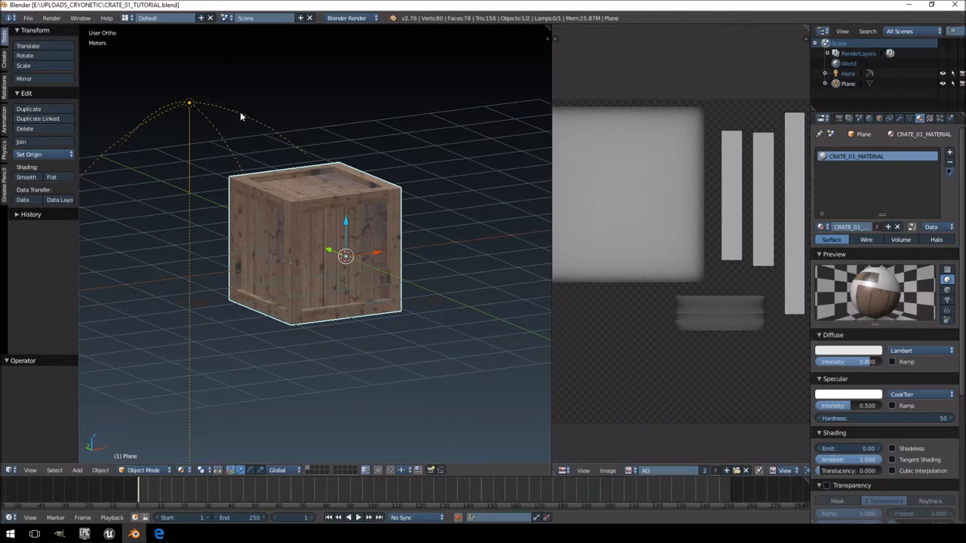
{"action": "mouse_move", "coordinate": [155, 35]}
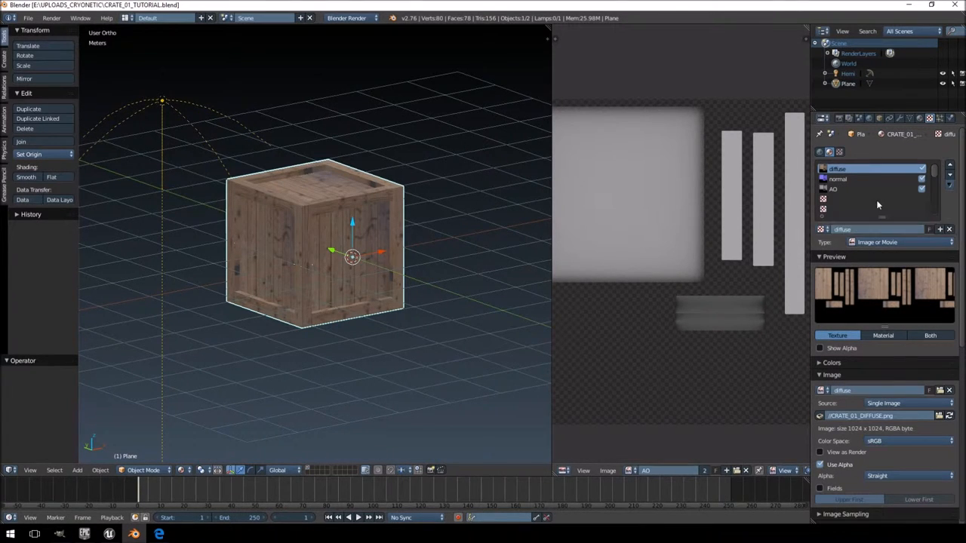
{"action": "mouse_move", "coordinate": [368, 230]}
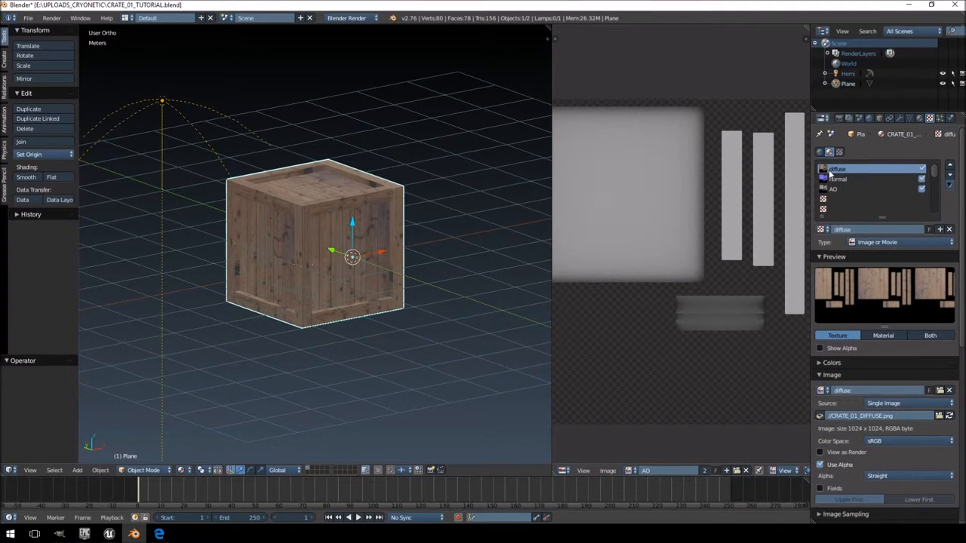
{"action": "mouse_move", "coordinate": [828, 172]}
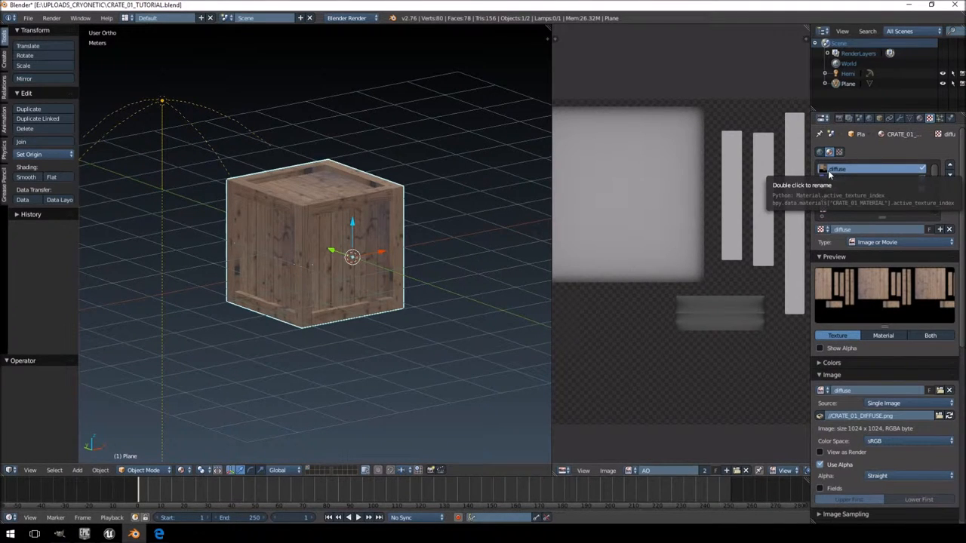
{"action": "mouse_move", "coordinate": [823, 175]}
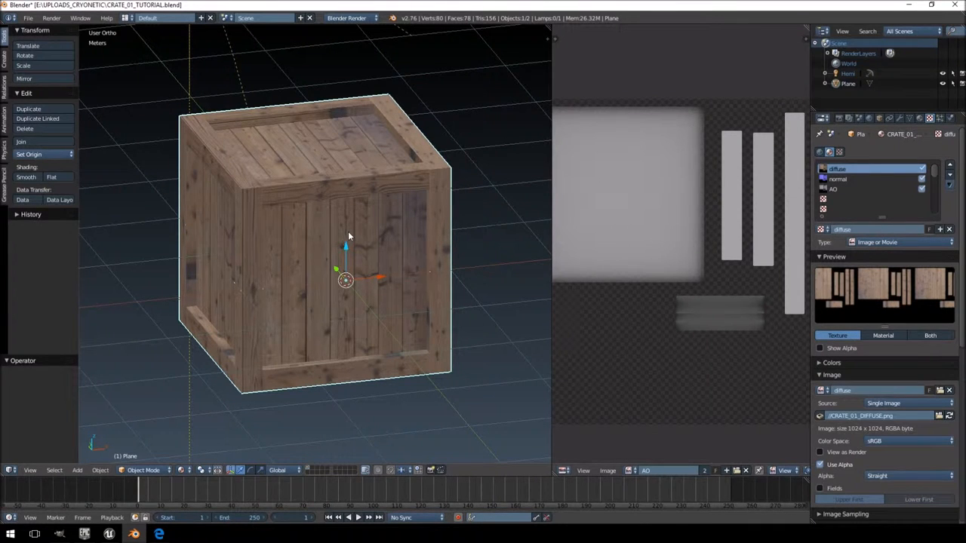
{"action": "mouse_move", "coordinate": [320, 232]}
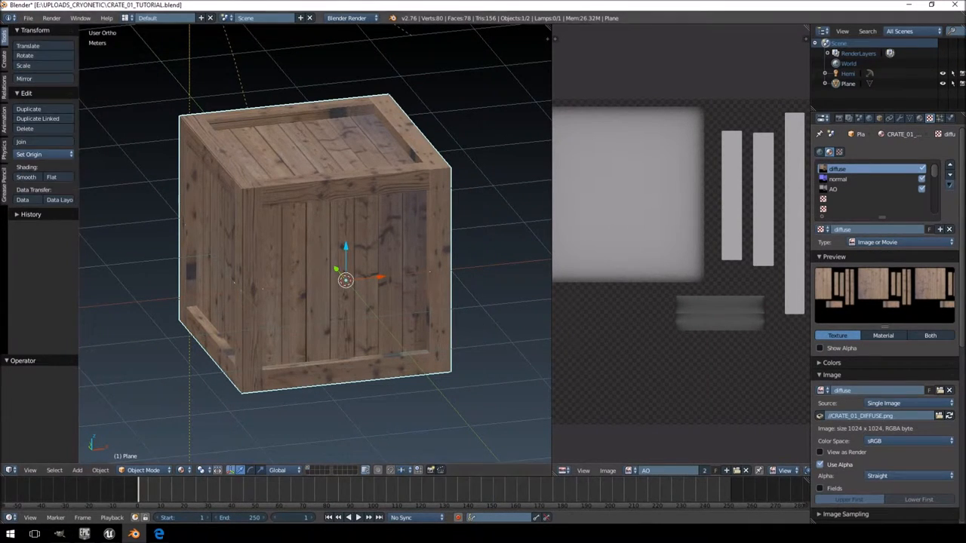
Step: Start an FBX export limited to selected objects with the forward axis set
{"action": "left_click", "coordinate": [27, 18]}
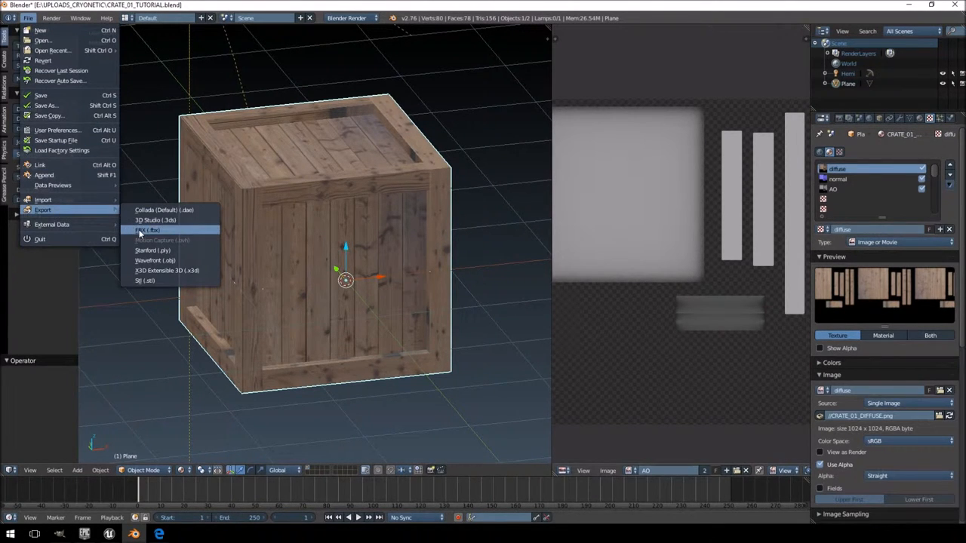
{"action": "left_click", "coordinate": [148, 229]}
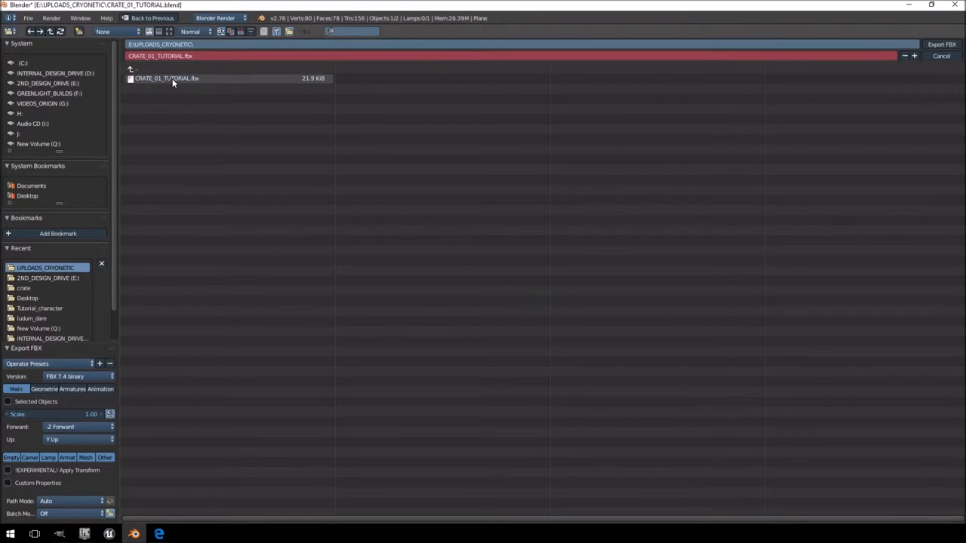
{"action": "left_click", "coordinate": [166, 78]}
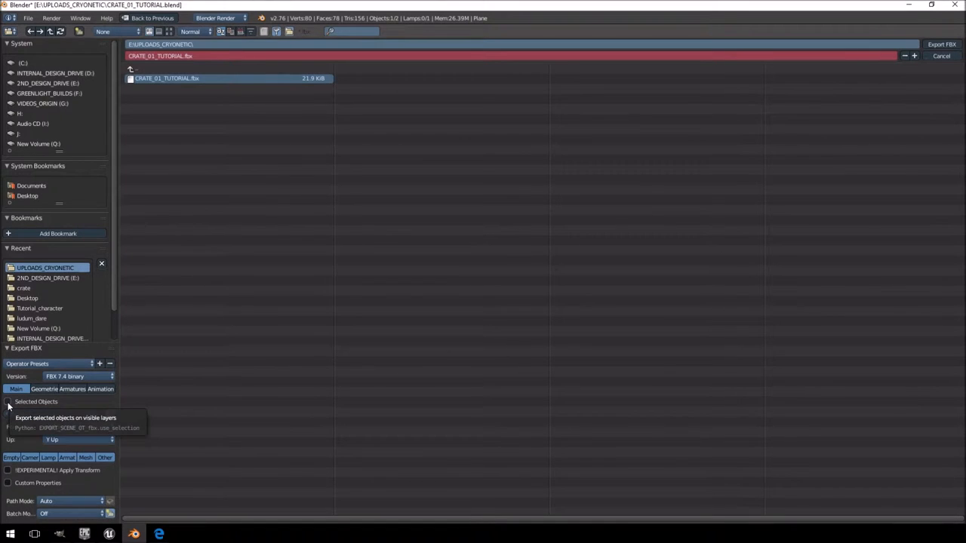
{"action": "left_click", "coordinate": [7, 401]}
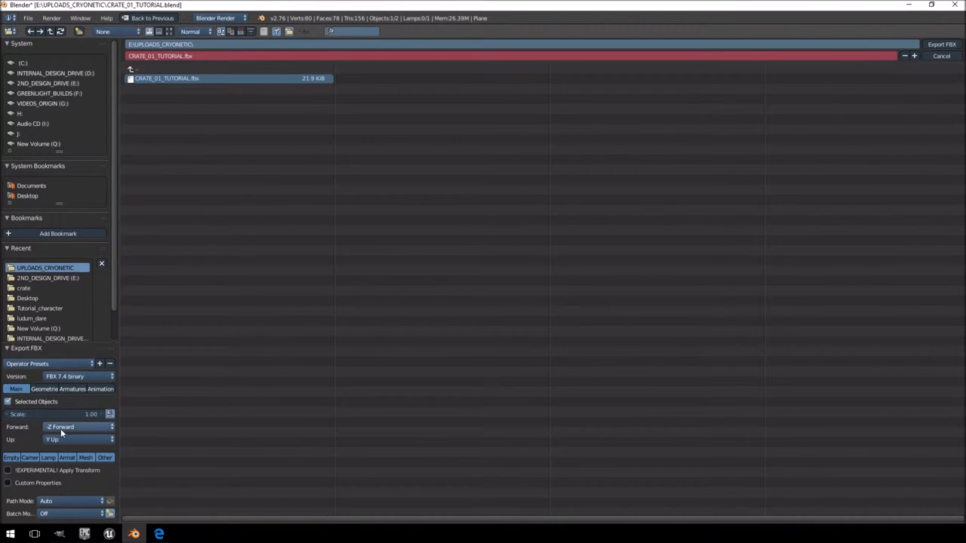
{"action": "left_click", "coordinate": [79, 426]}
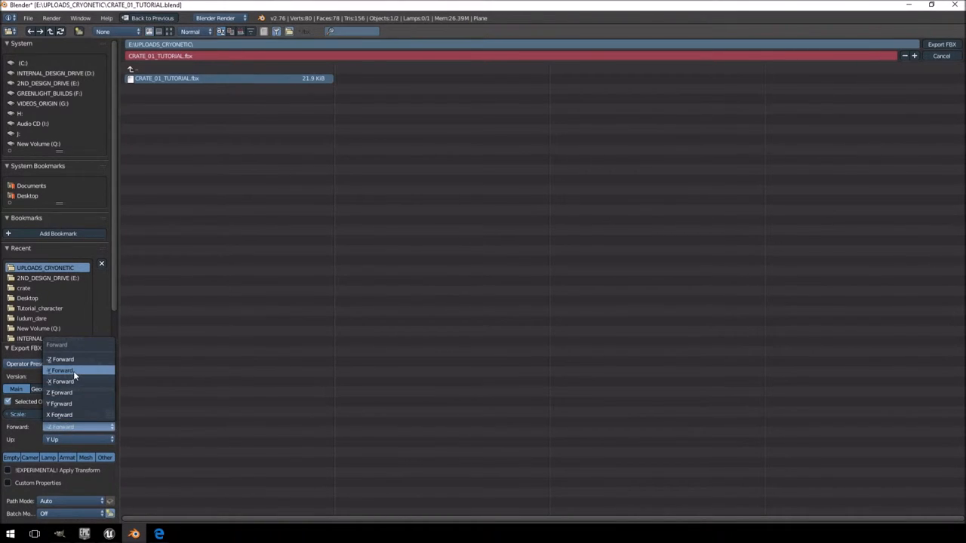
{"action": "left_click", "coordinate": [62, 370]}
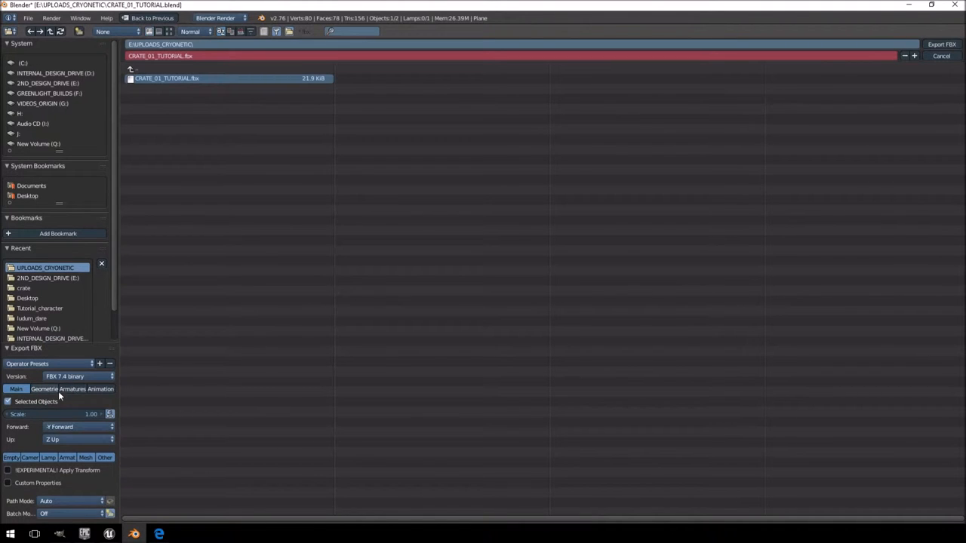
Step: Set geometry smoothing to Edge and export the crate as an FBX file
{"action": "left_click", "coordinate": [43, 389]}
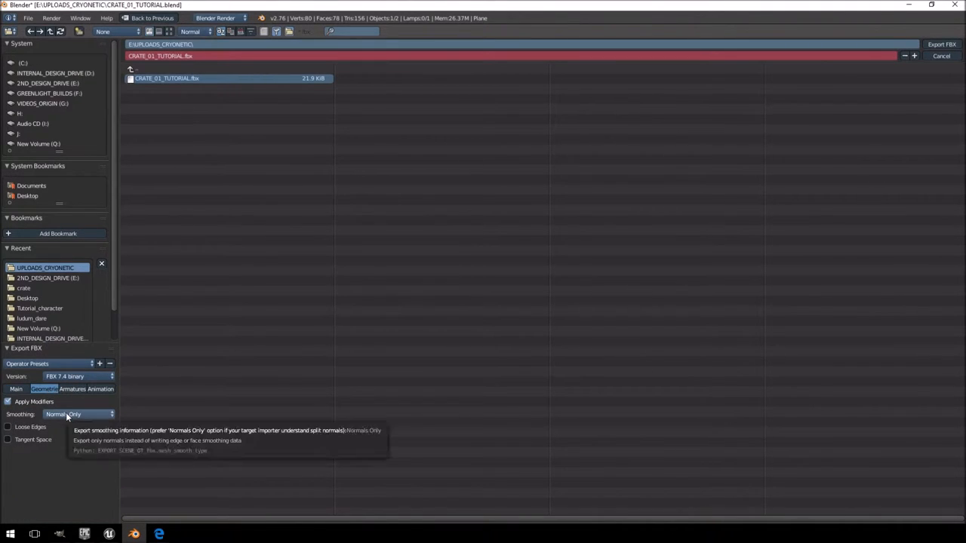
{"action": "left_click", "coordinate": [75, 413]}
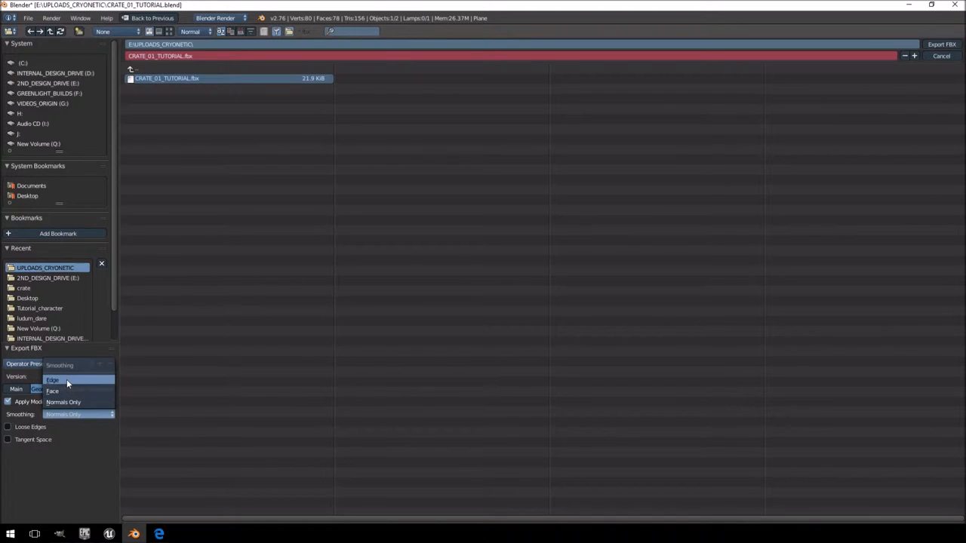
{"action": "left_click", "coordinate": [53, 381]}
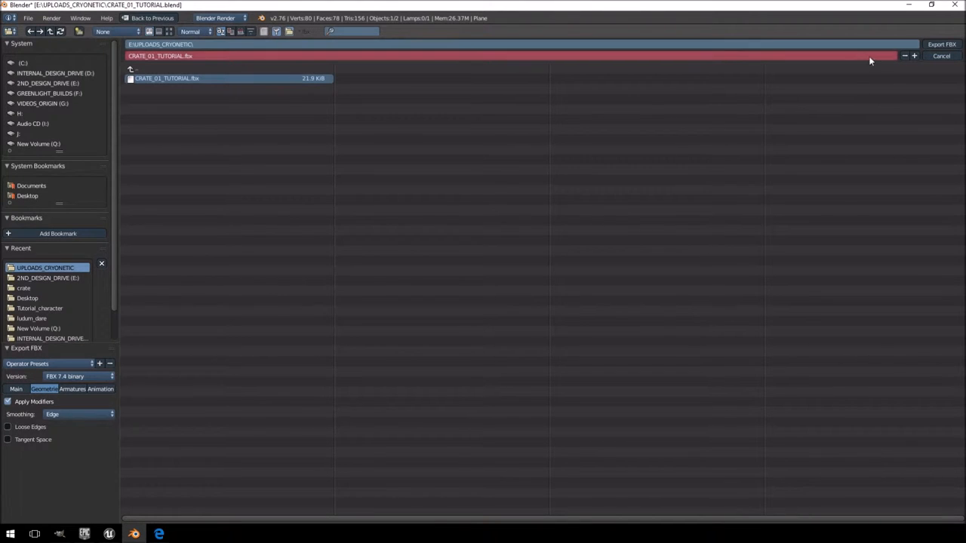
{"action": "left_click", "coordinate": [940, 44]}
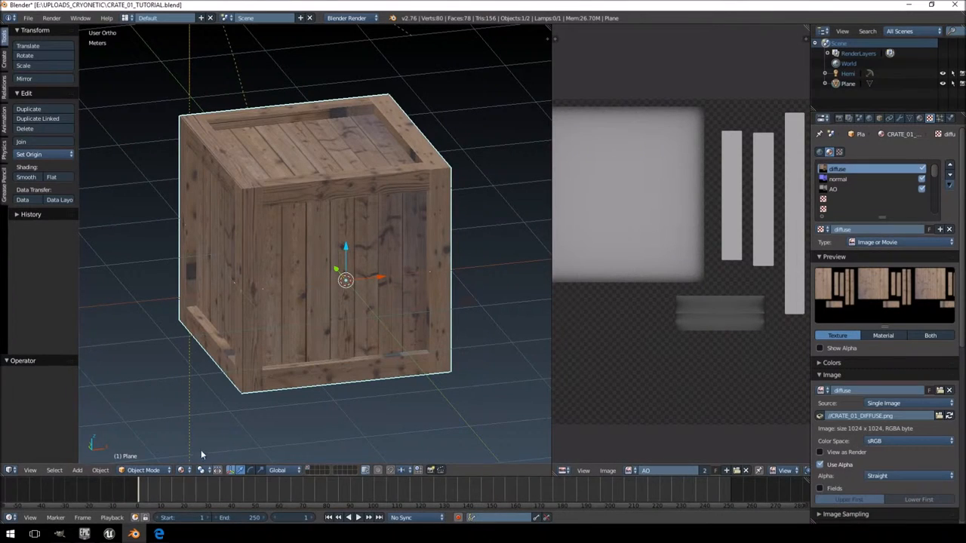
Step: In Unreal Engine 4, delete the old crate assets and import the crate FBX with default options
{"action": "left_click", "coordinate": [109, 534]}
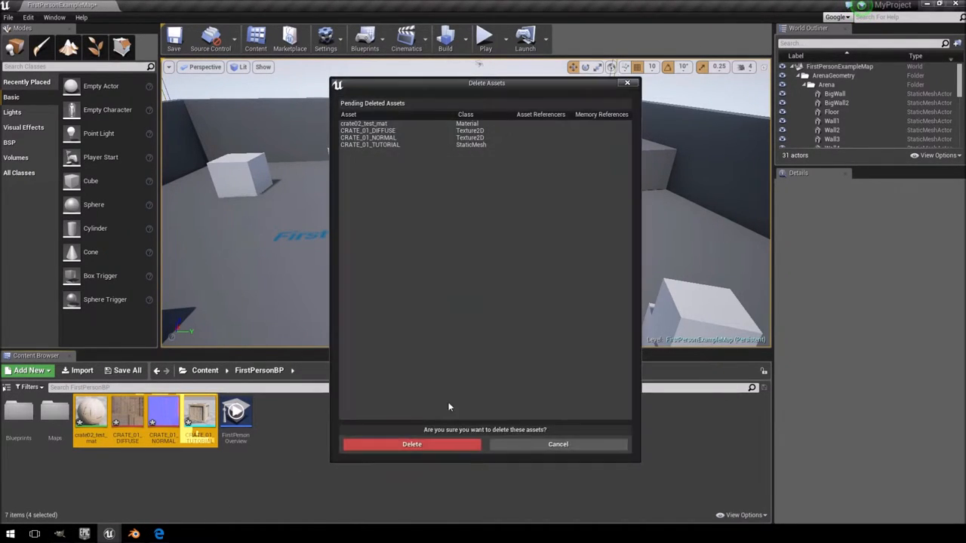
{"action": "left_click", "coordinate": [410, 443]}
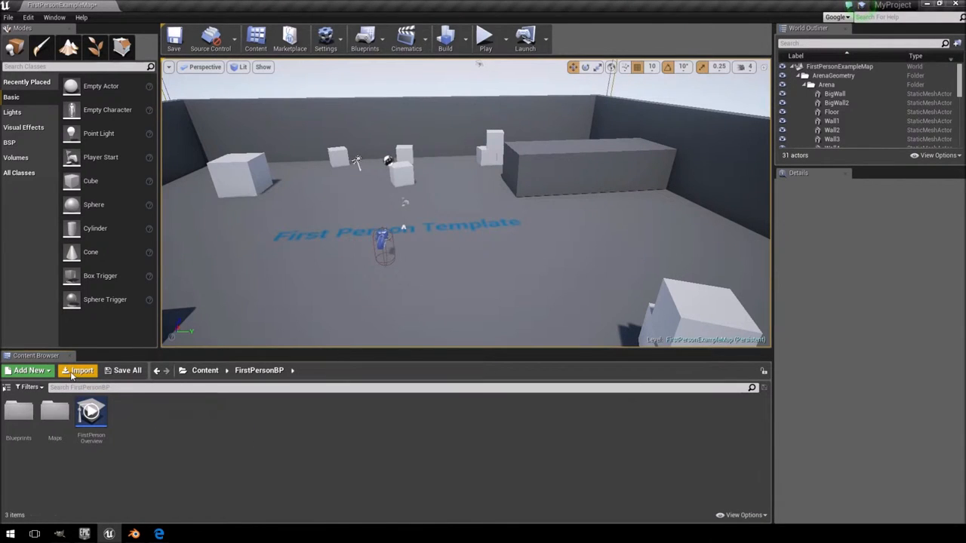
{"action": "left_click", "coordinate": [81, 370]}
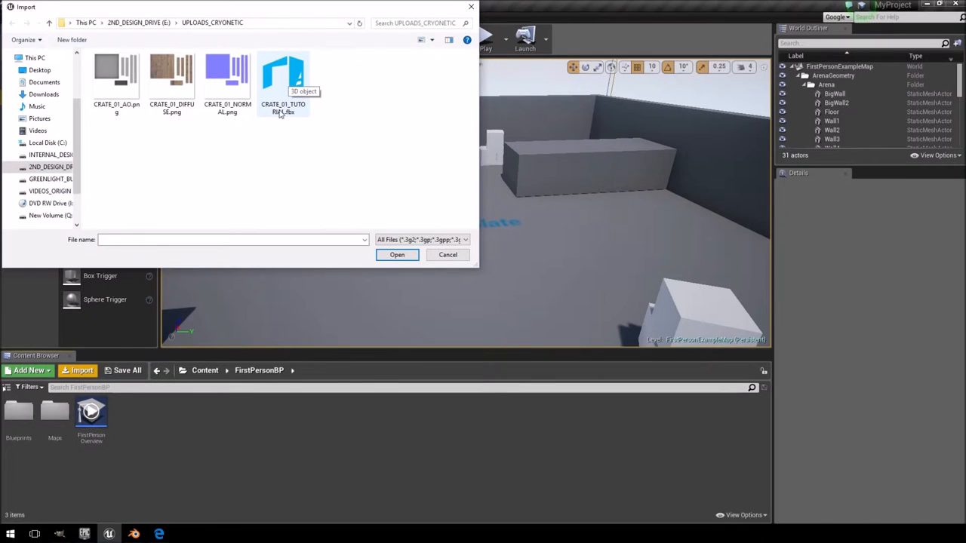
{"action": "left_click", "coordinate": [397, 254]}
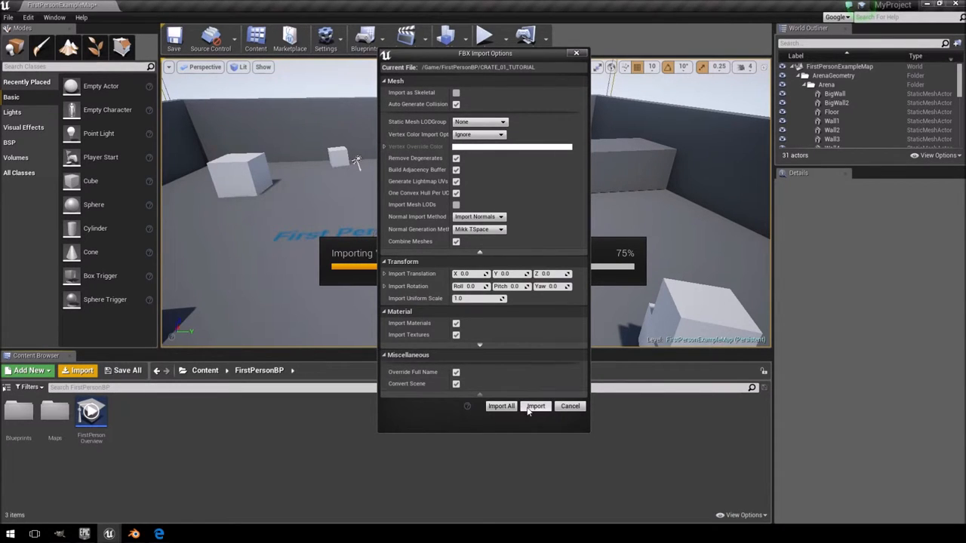
{"action": "left_click", "coordinate": [534, 406]}
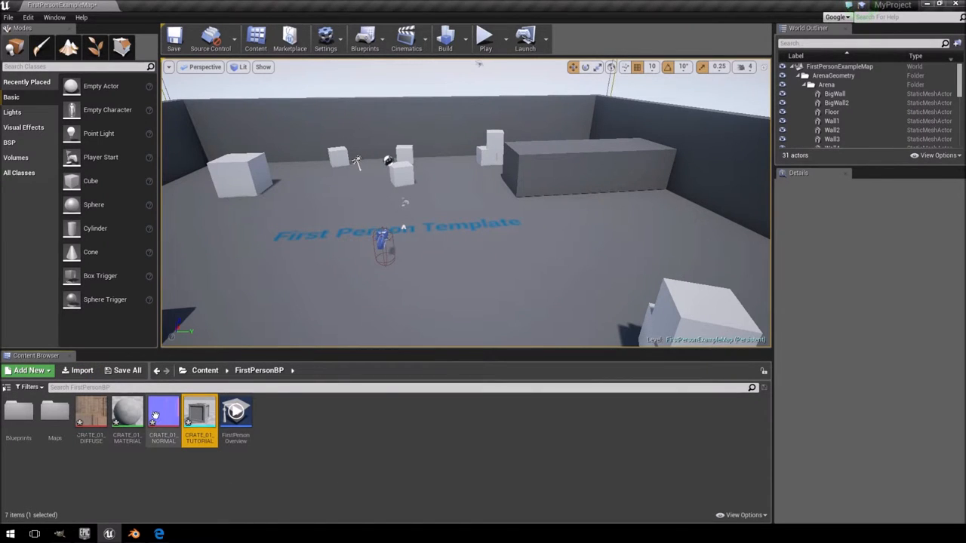
{"action": "mouse_move", "coordinate": [127, 410]}
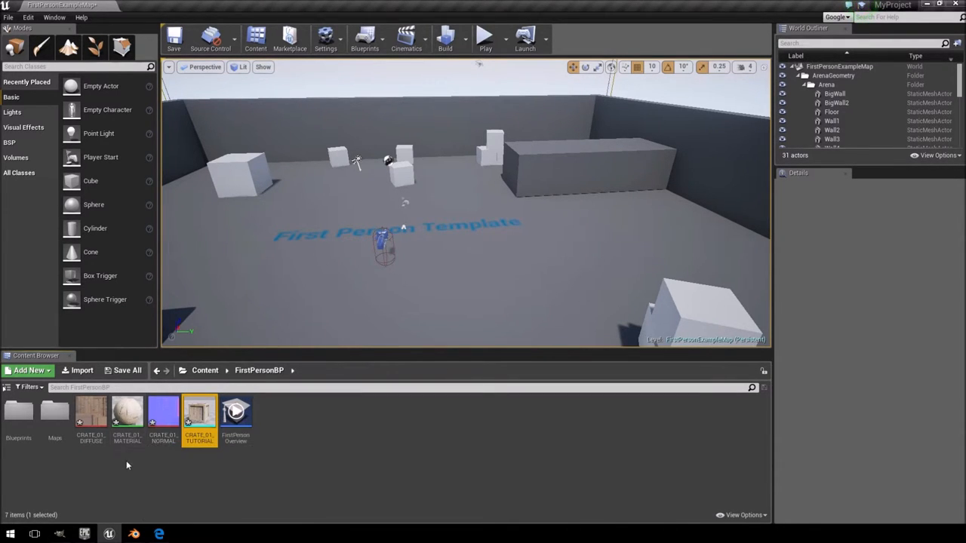
{"action": "mouse_move", "coordinate": [91, 419]}
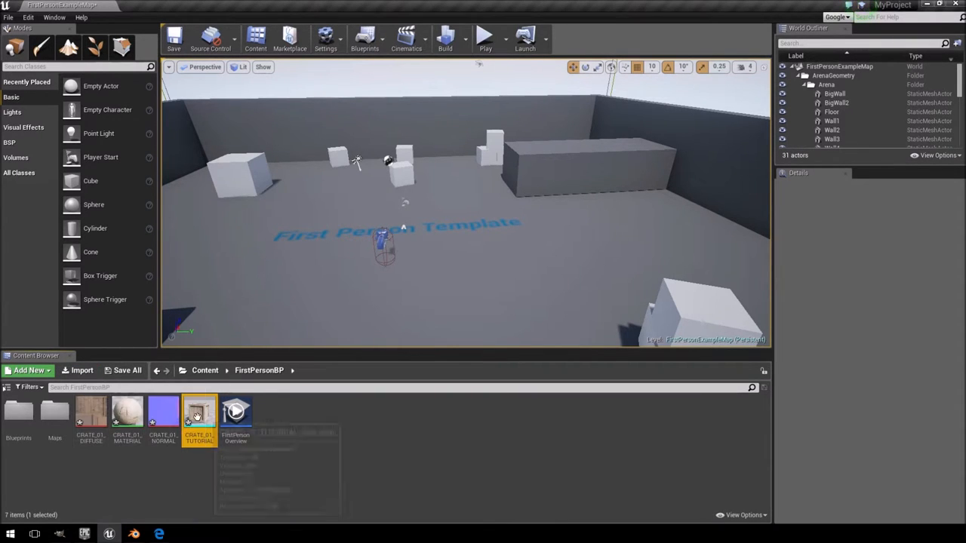
{"action": "double_click", "coordinate": [126, 410]}
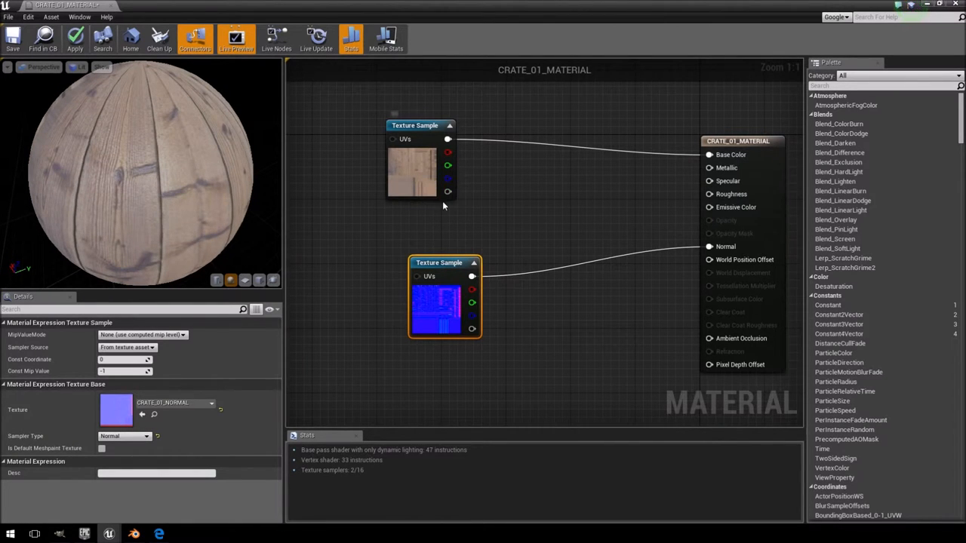
{"action": "mouse_move", "coordinate": [235, 40]}
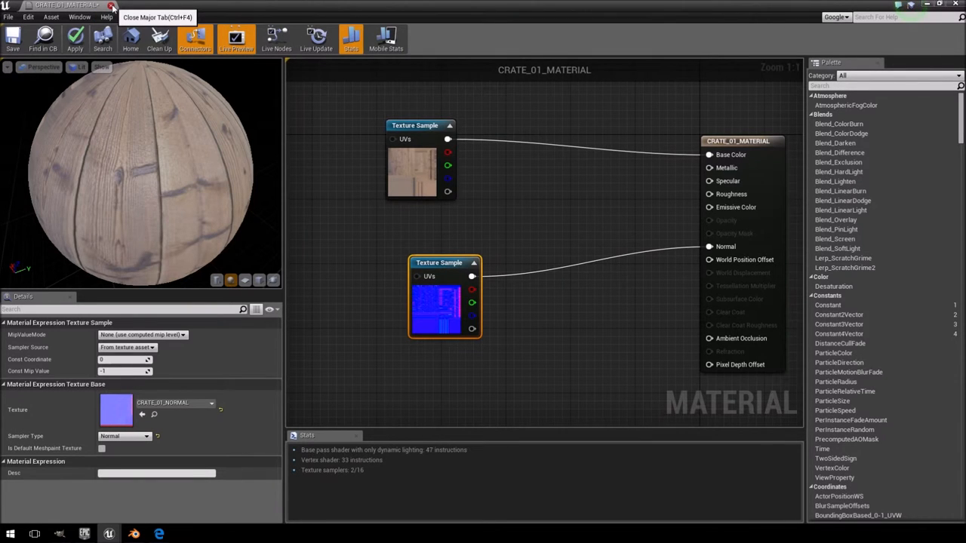
{"action": "left_click", "coordinate": [113, 6]}
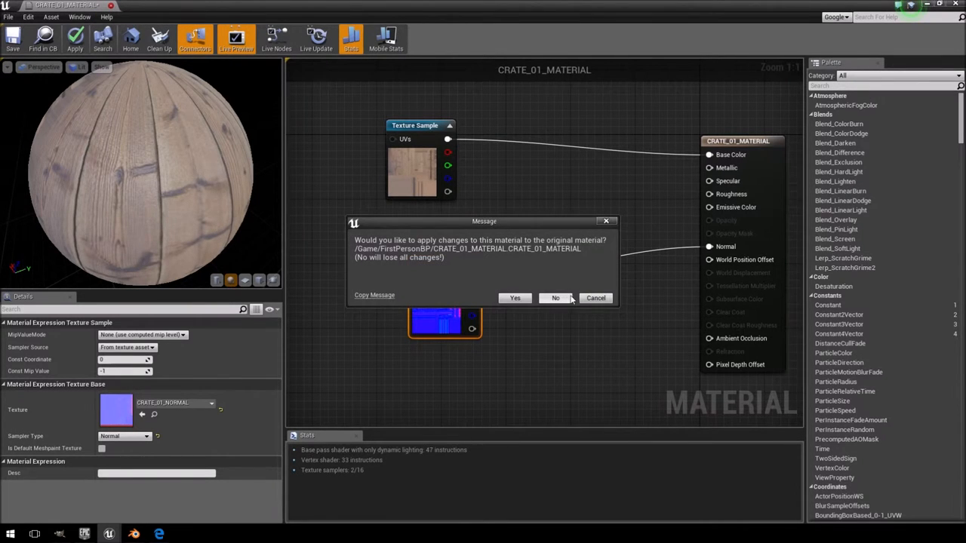
{"action": "left_click", "coordinate": [556, 297]}
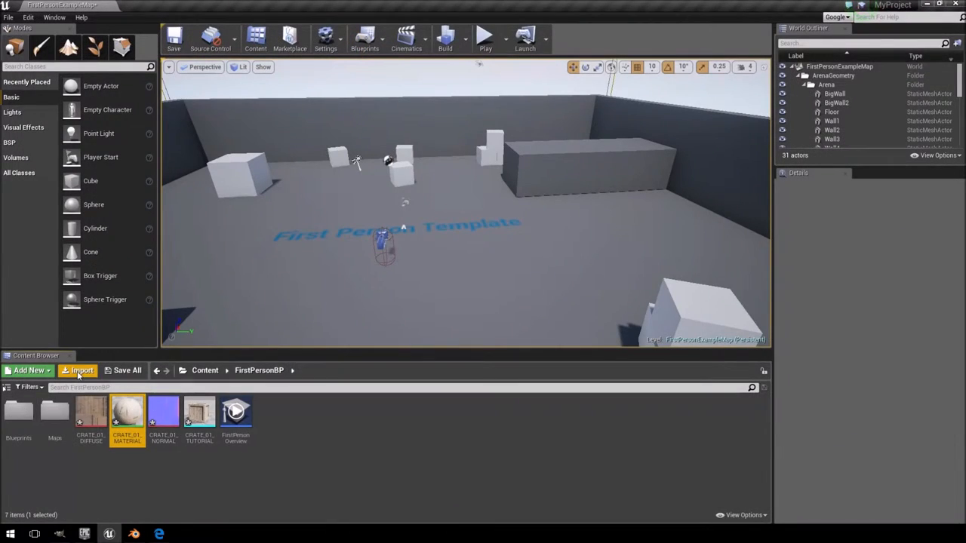
Step: Import CRATE_01_AO.png, wire it to Ambient Occlusion in CRATE_01_MATERIAL, and save the material
{"action": "left_click", "coordinate": [78, 369]}
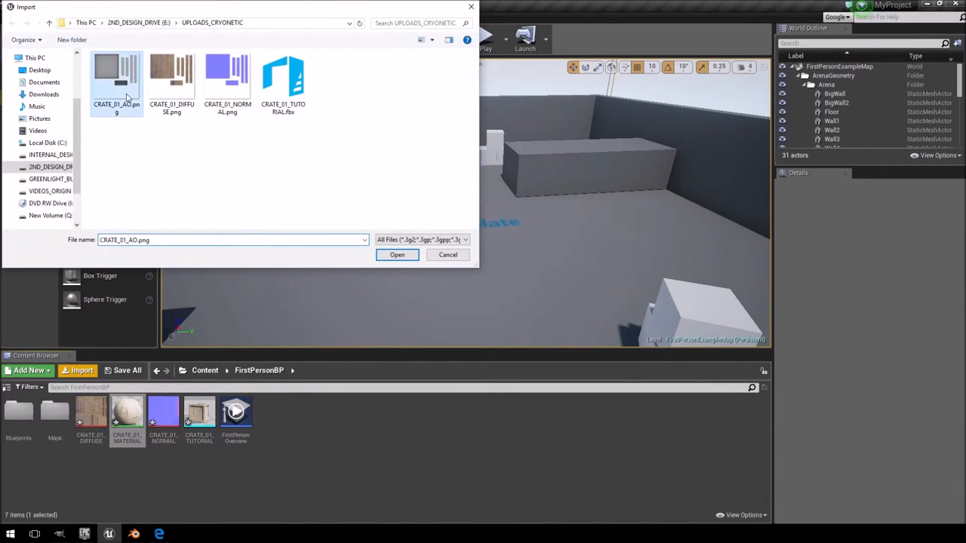
{"action": "left_click", "coordinate": [396, 254]}
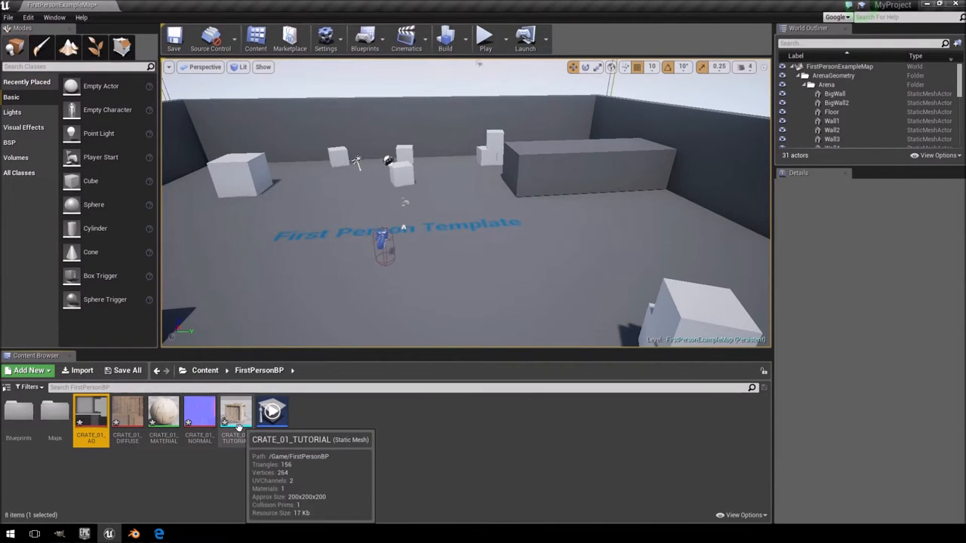
{"action": "double_click", "coordinate": [163, 410]}
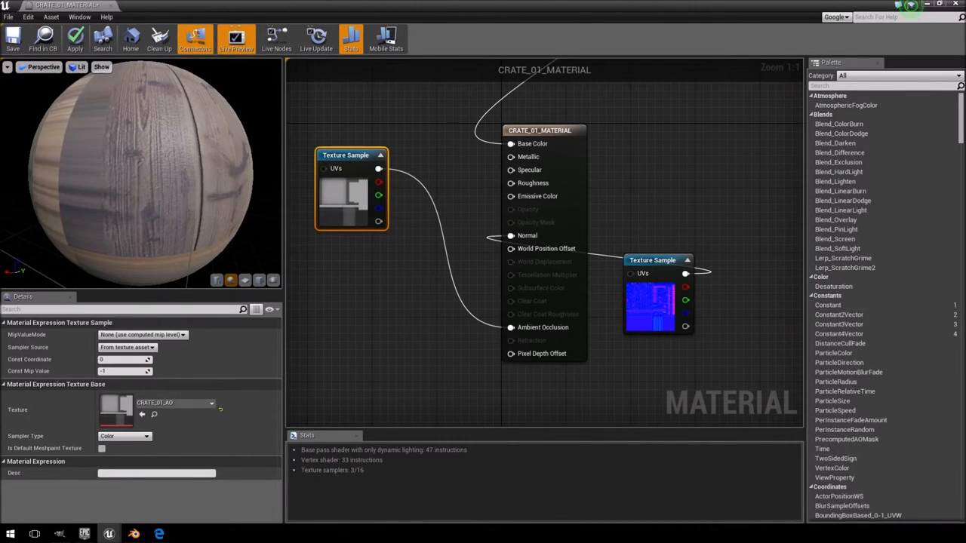
{"action": "left_click", "coordinate": [12, 37]}
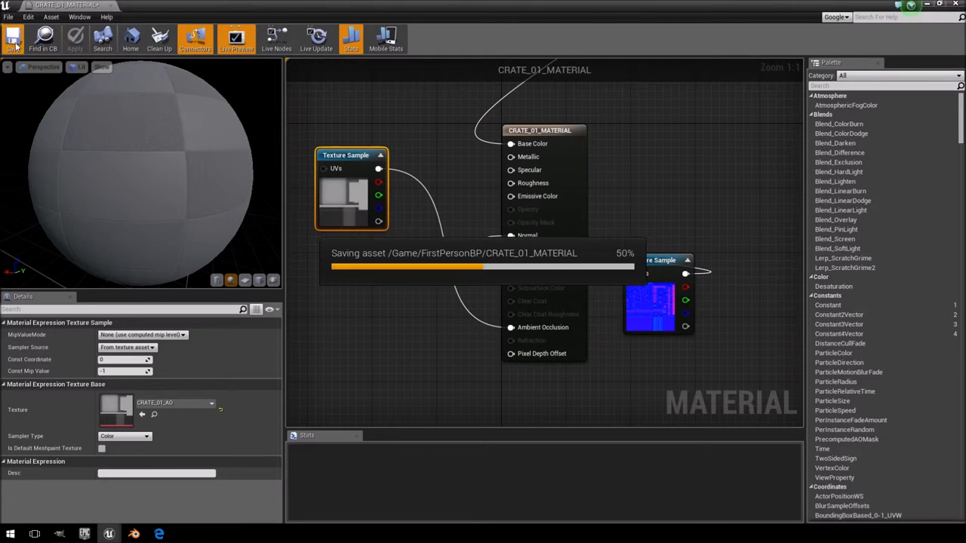
{"action": "left_click", "coordinate": [12, 38]}
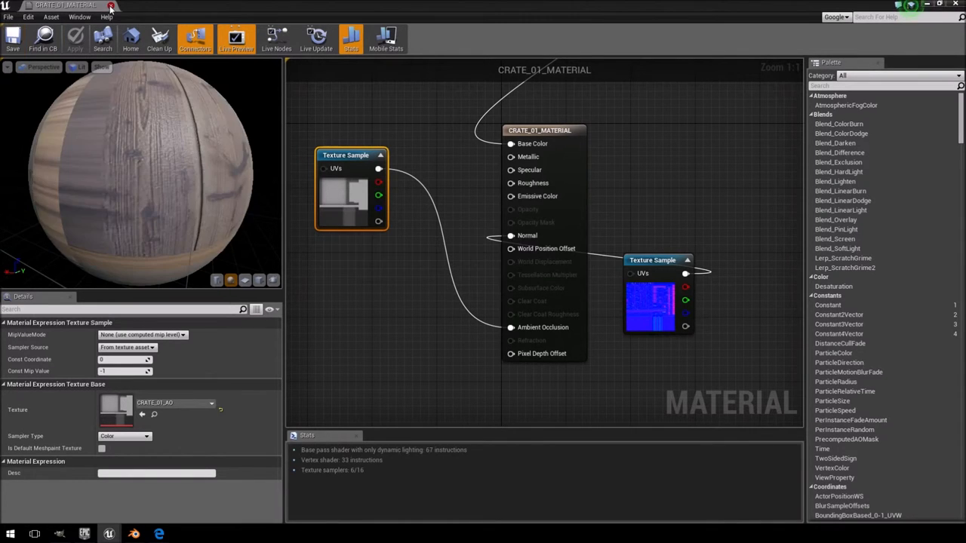